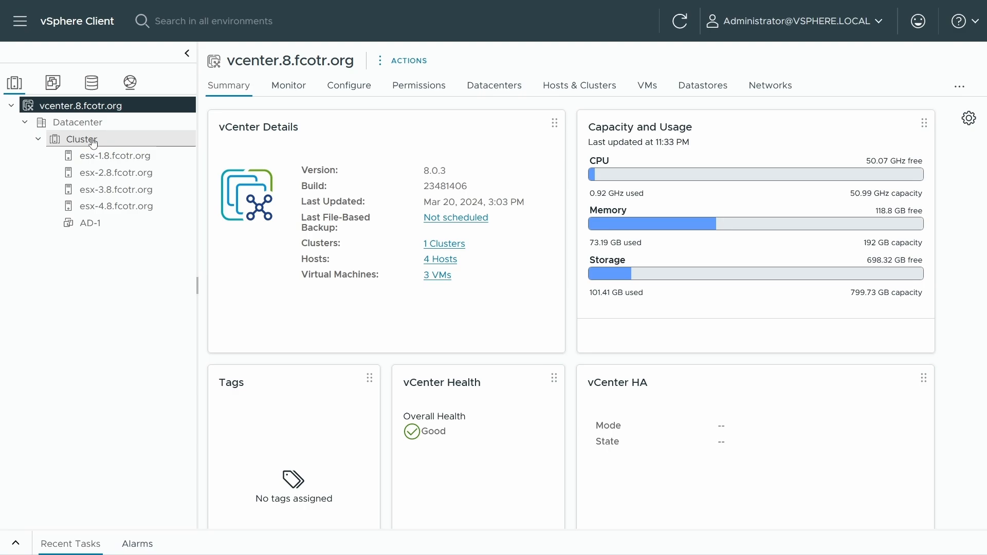
Step: Launch the Import VMs wizard on the Cluster in the inventory
left_click(82, 139)
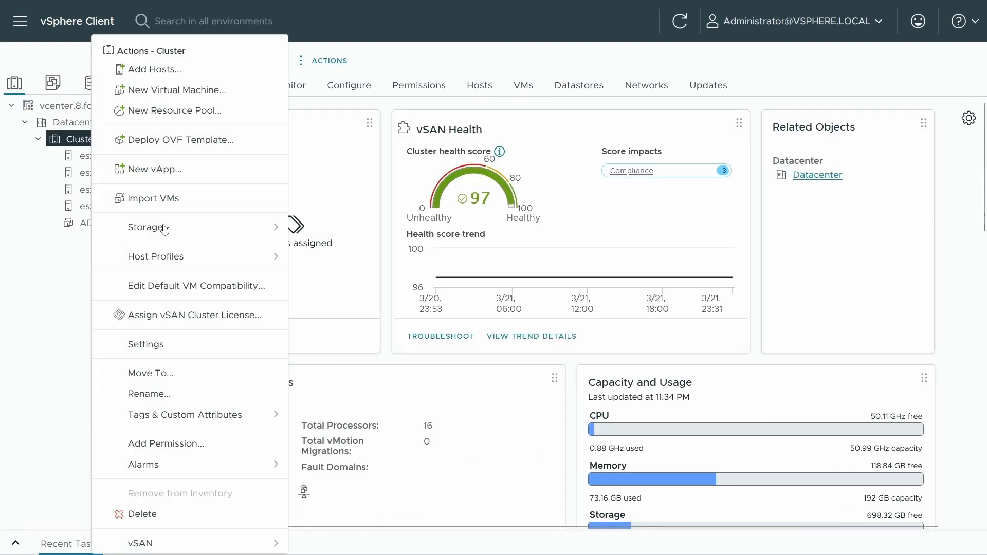
mouse_move(182, 199)
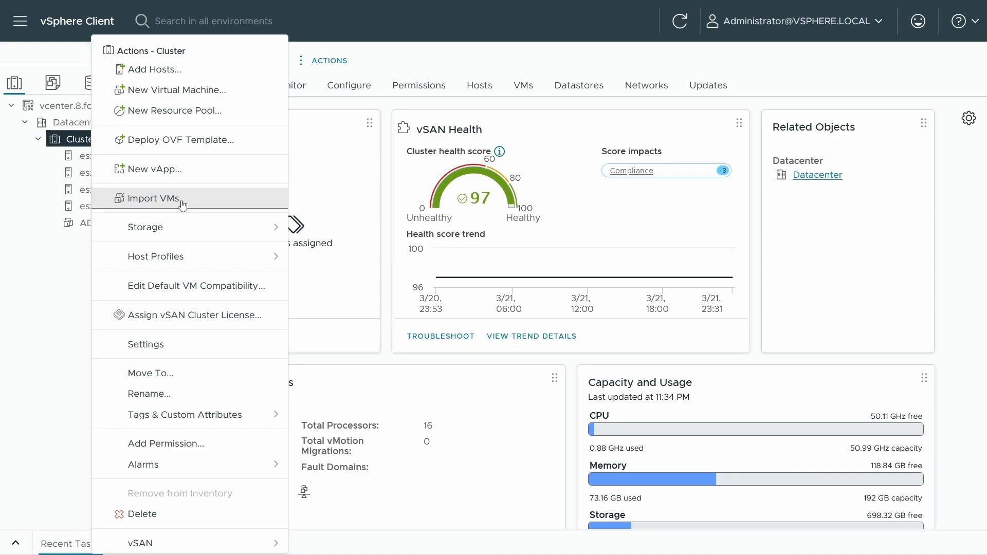
mouse_move(191, 201)
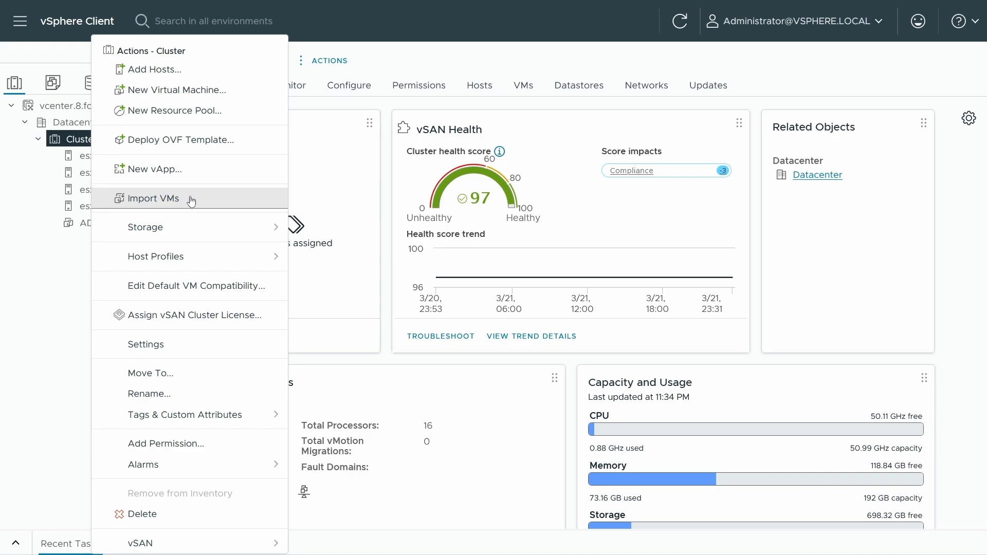
left_click(152, 199)
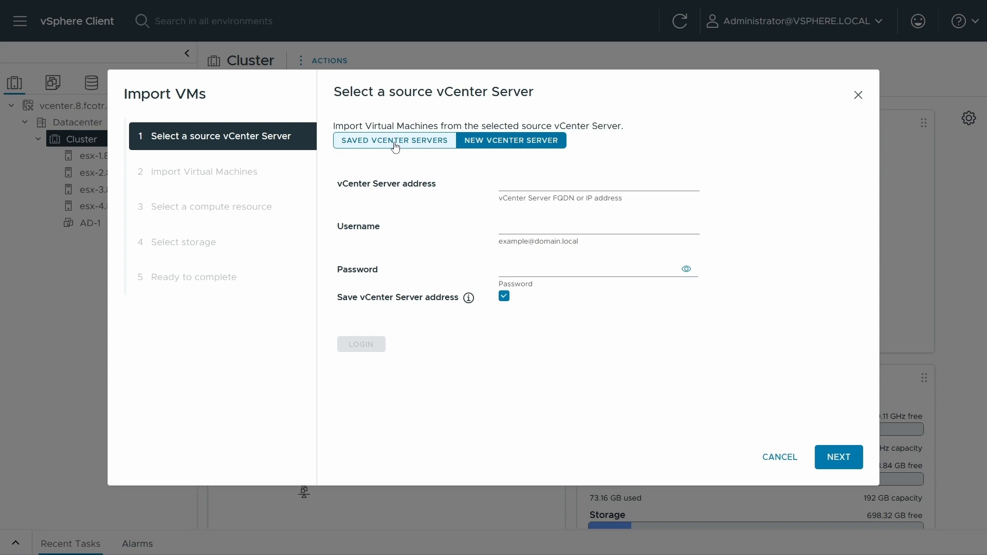
Step: Keep the saved source vCenter, filter for DEMO and select TEMPLATE-DEMO-1 for import
left_click(838, 457)
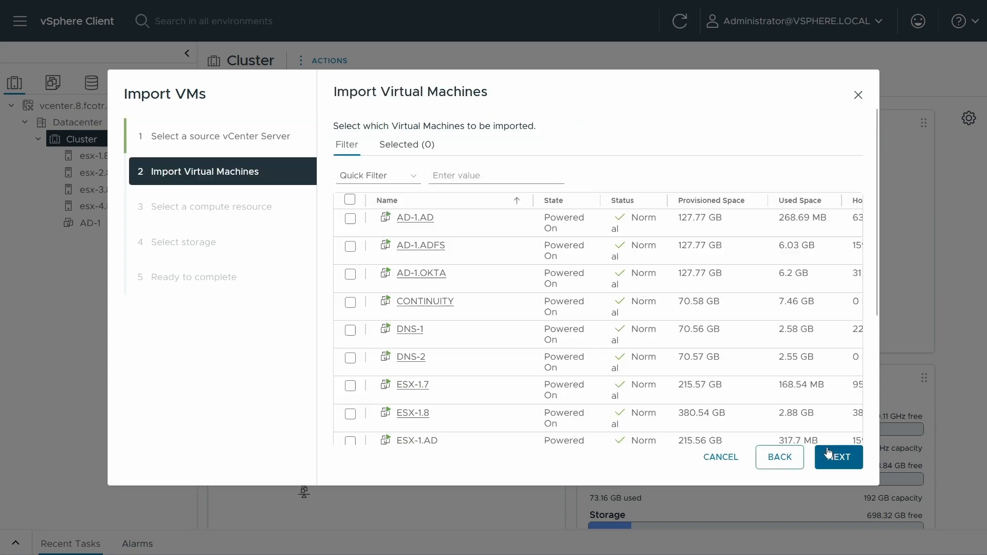
left_click(497, 175)
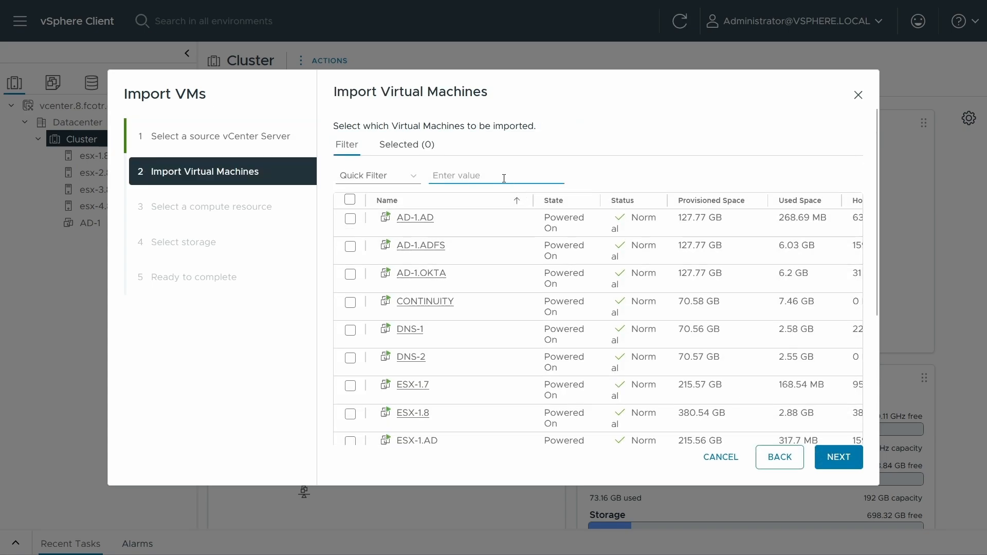
type("DEMO")
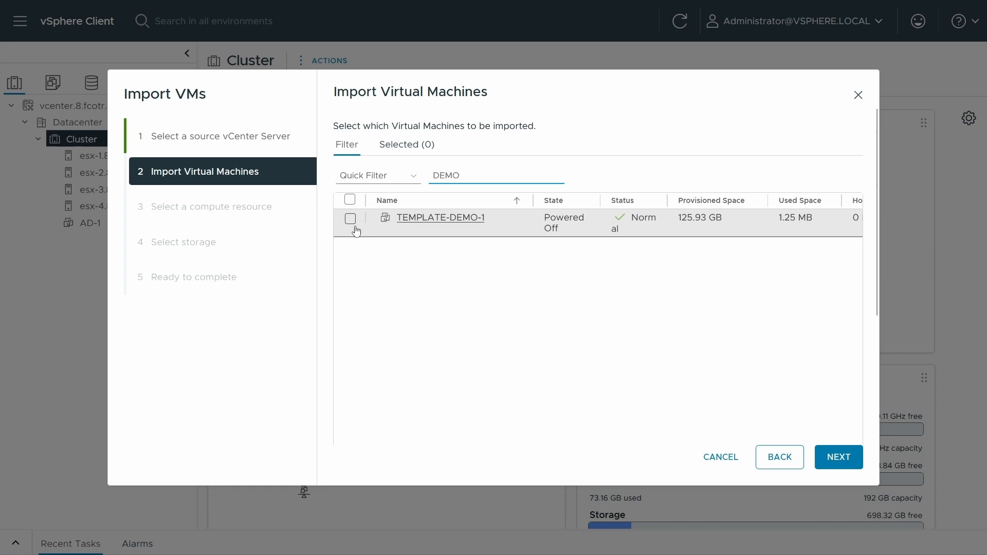
left_click(350, 218)
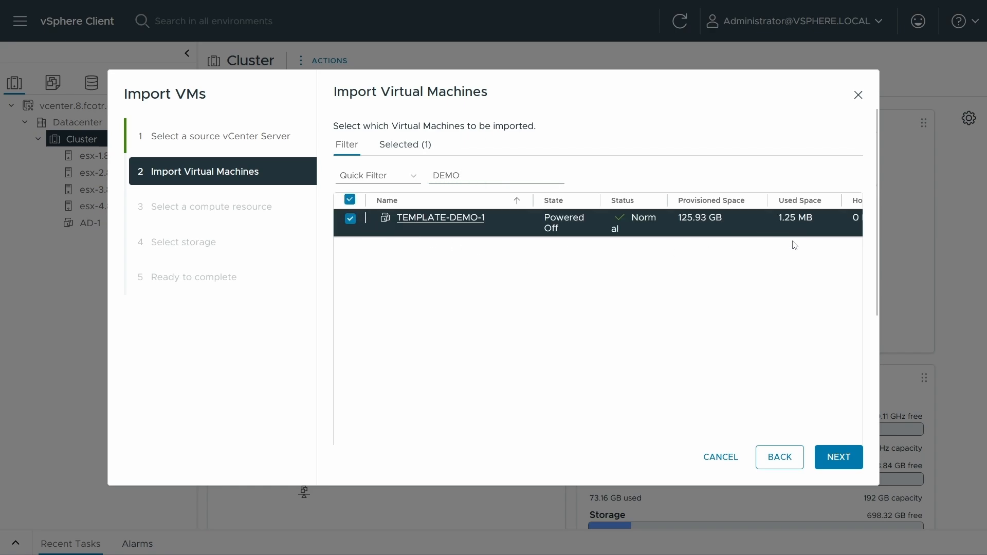
left_click(838, 456)
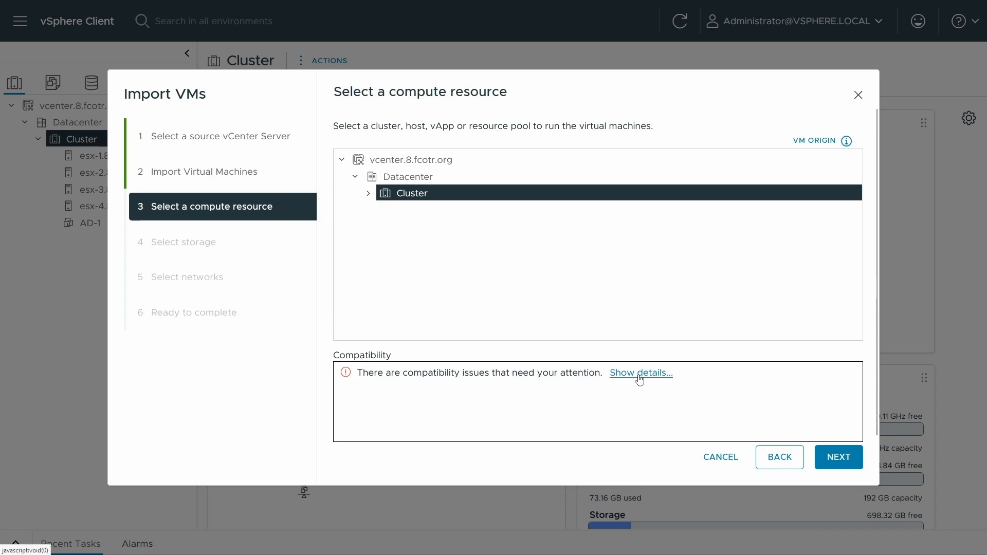
Step: Review the 'Key provider VCENTER-A not found' compatibility detail and cancel the import
left_click(641, 373)
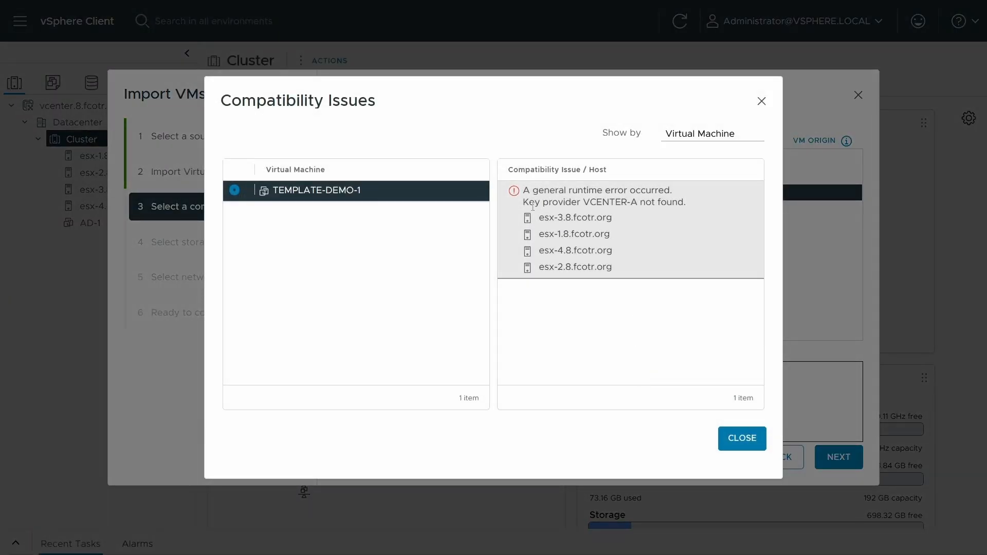
left_click_drag(527, 203, 686, 203)
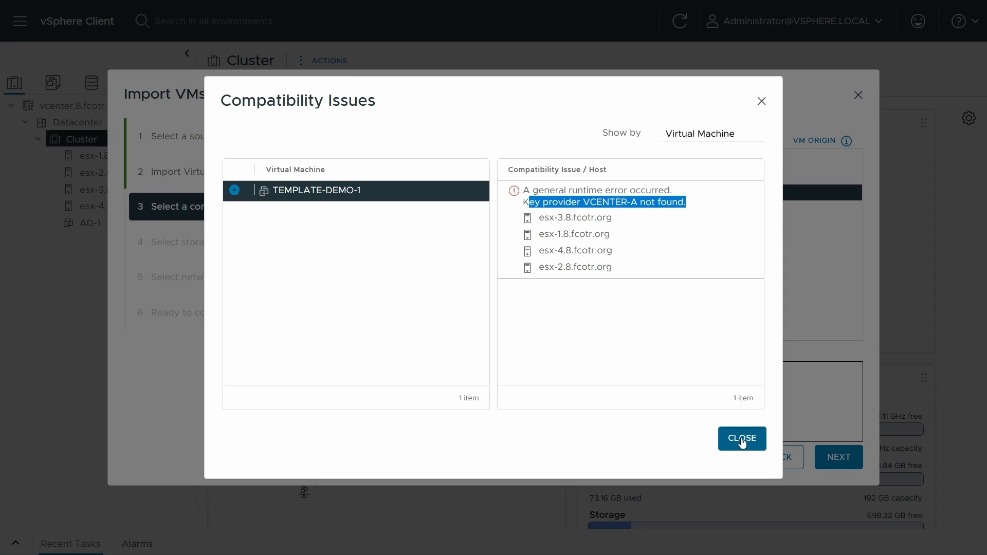
left_click(742, 439)
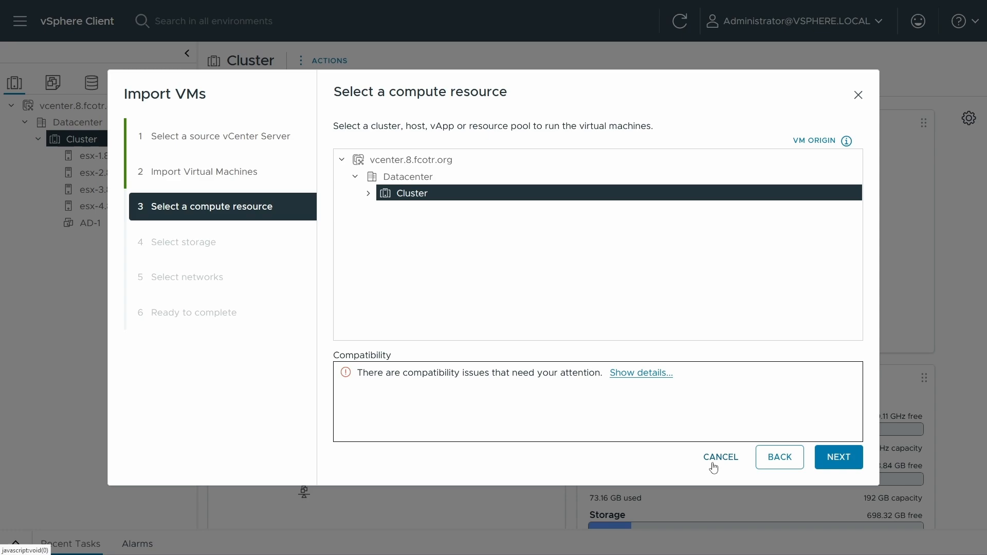
left_click(720, 457)
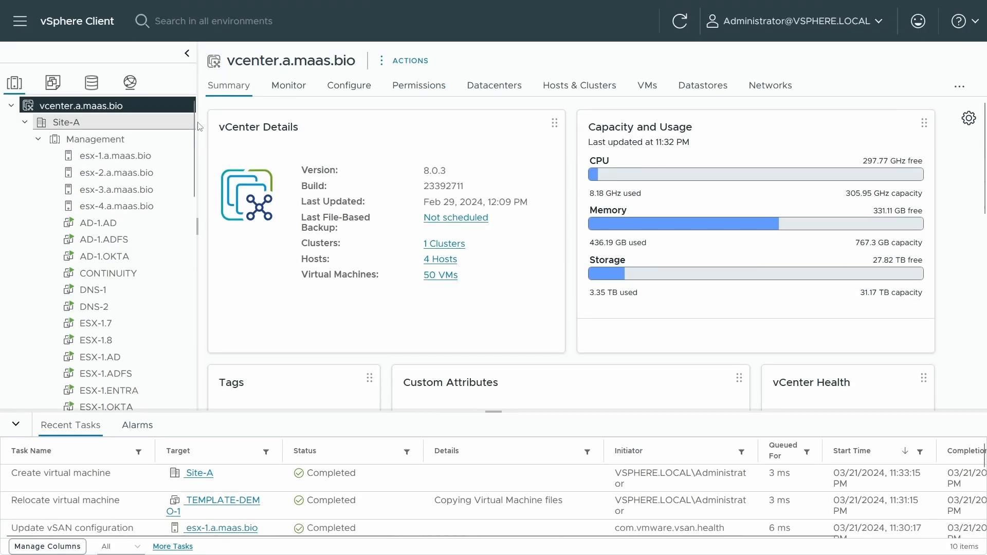
Step: Back up the VCENTER-A native key provider from vcenter.a.maas.bio's Key Providers without a password
left_click(349, 85)
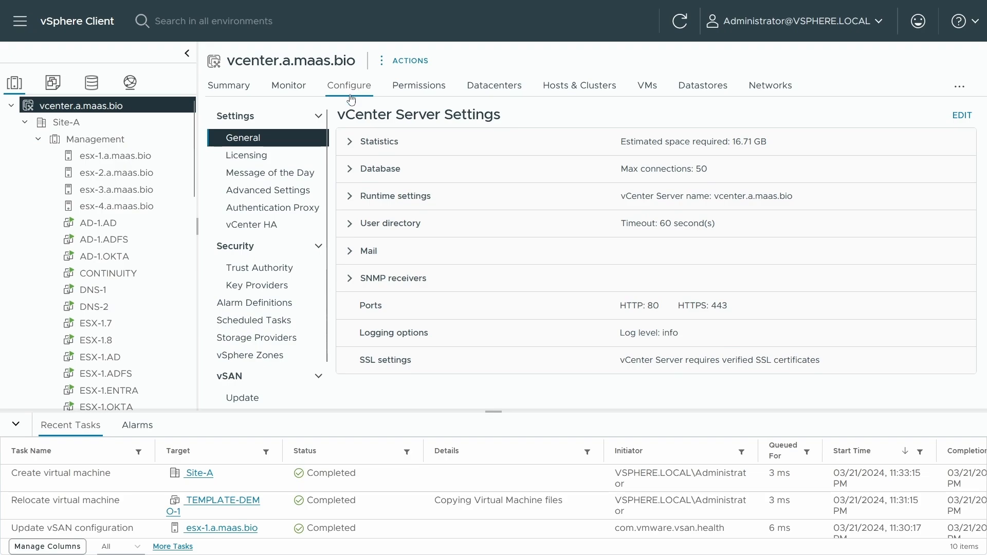
left_click(258, 285)
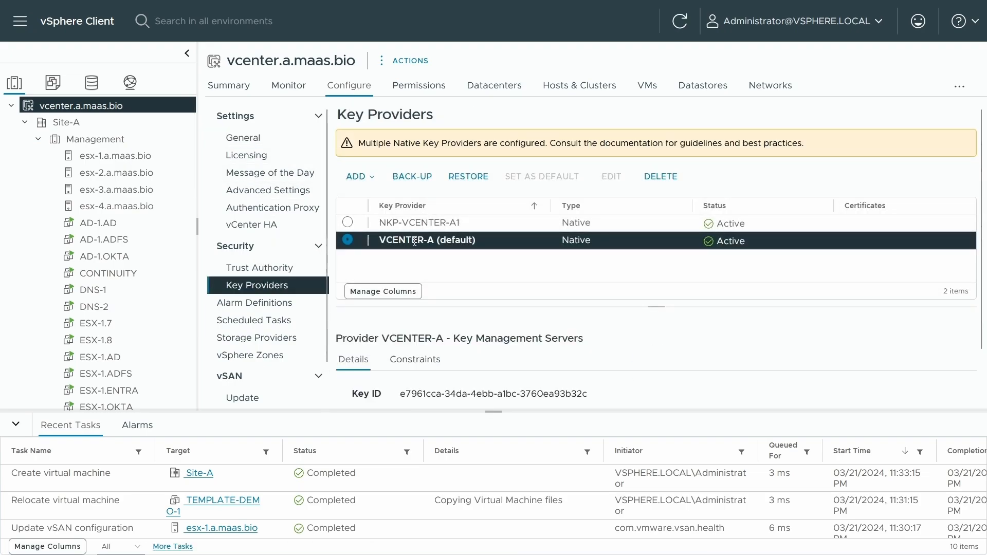
mouse_move(415, 177)
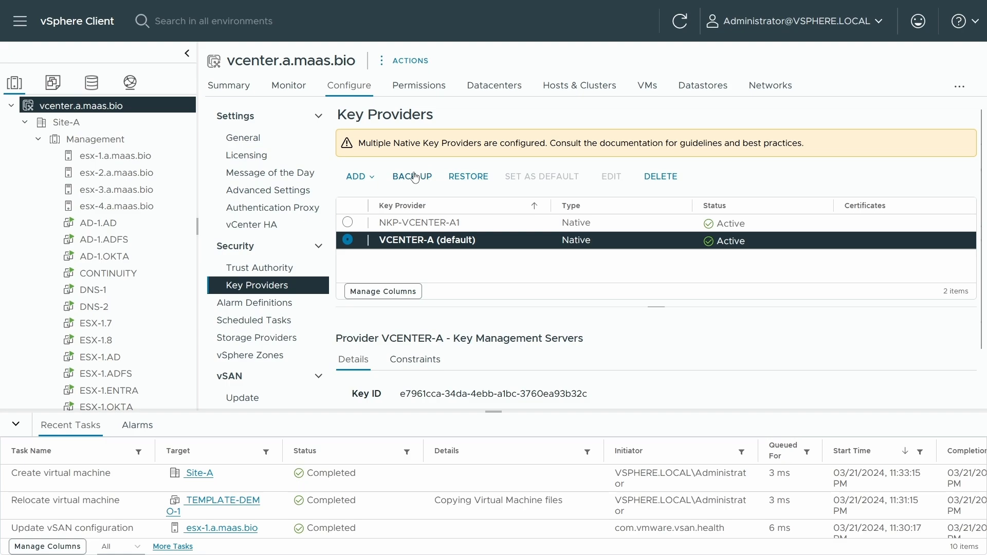
left_click(412, 176)
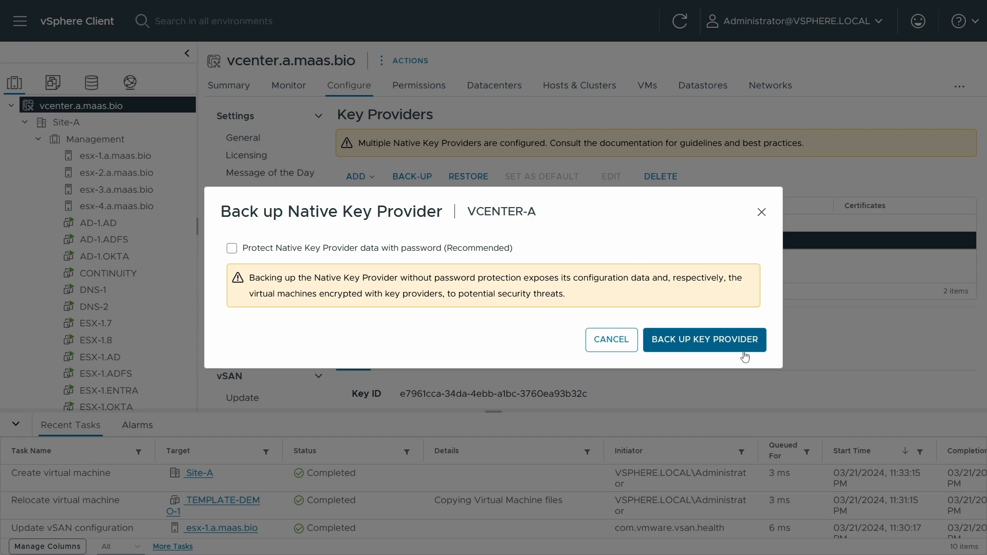
mouse_move(742, 355)
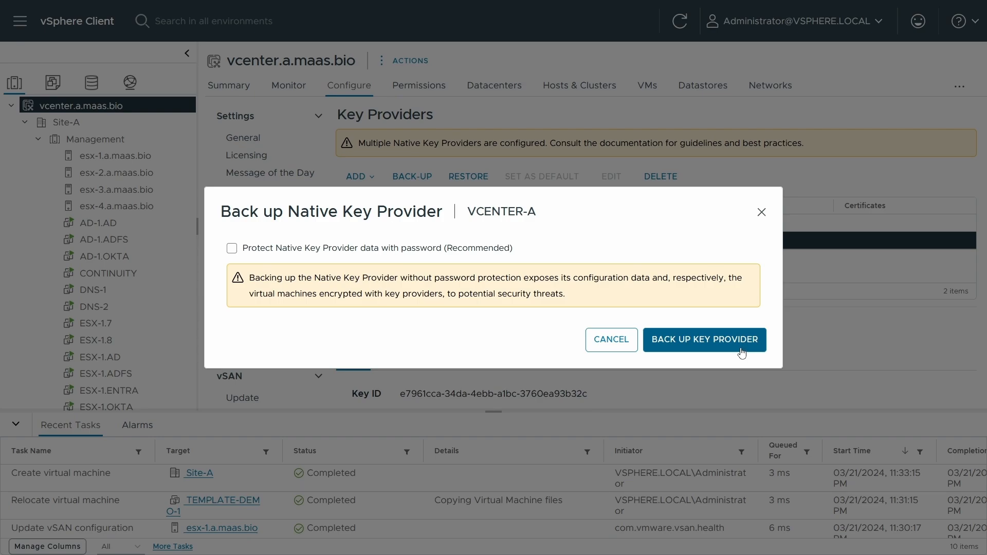
left_click(704, 340)
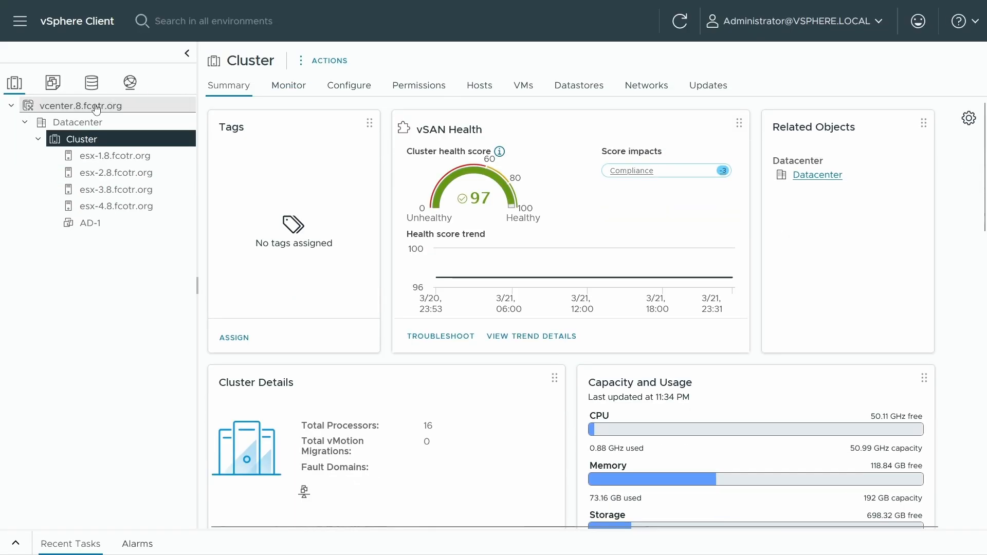
Step: Restore the VCENTER-A key provider on vcenter.8.fcotr.org from the VCENTER-A.p12 backup file
left_click(78, 105)
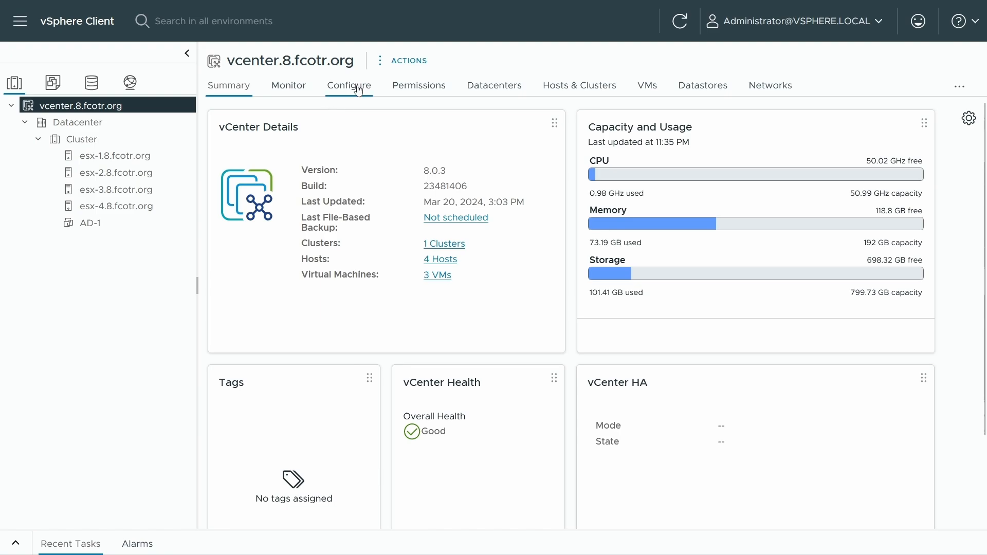
left_click(349, 85)
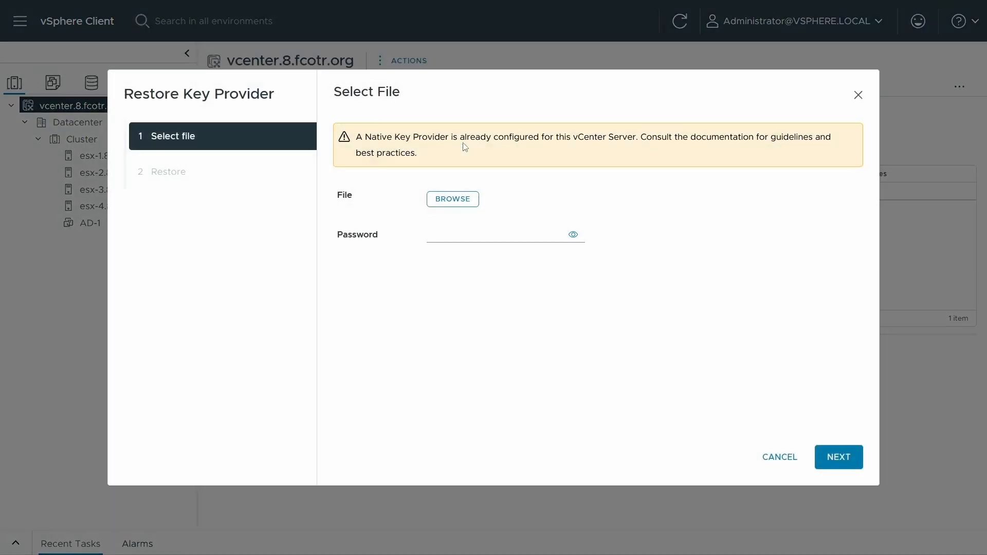
left_click(453, 199)
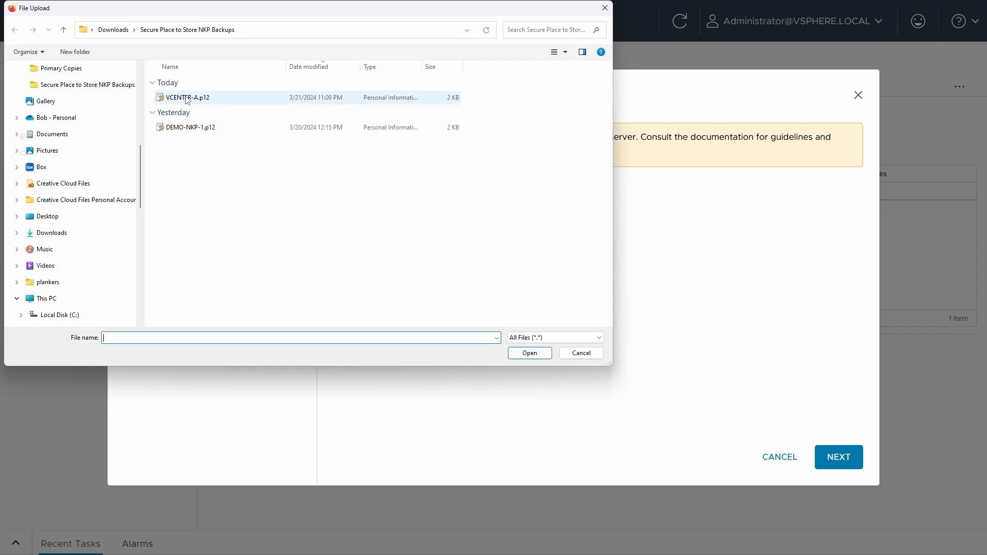
left_click(529, 353)
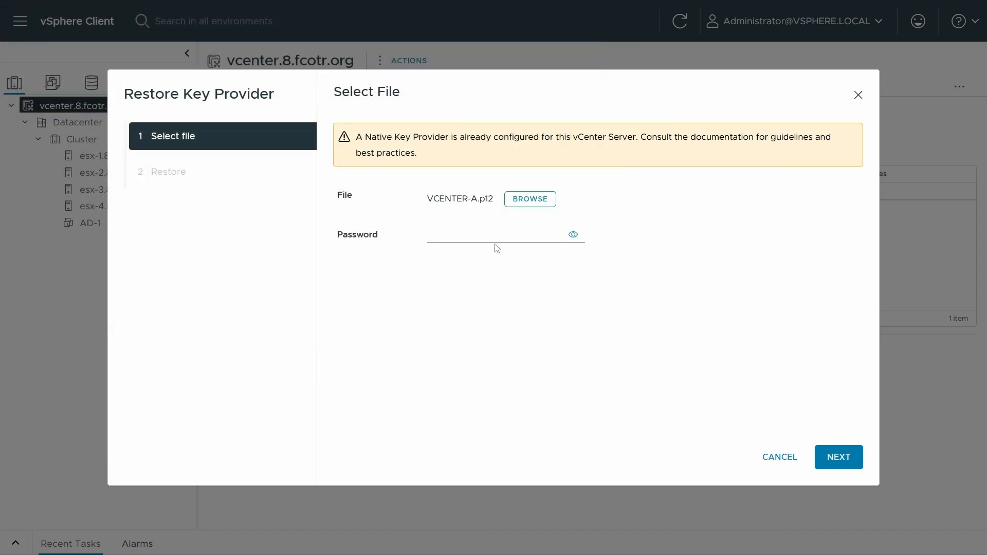
mouse_move(789, 498)
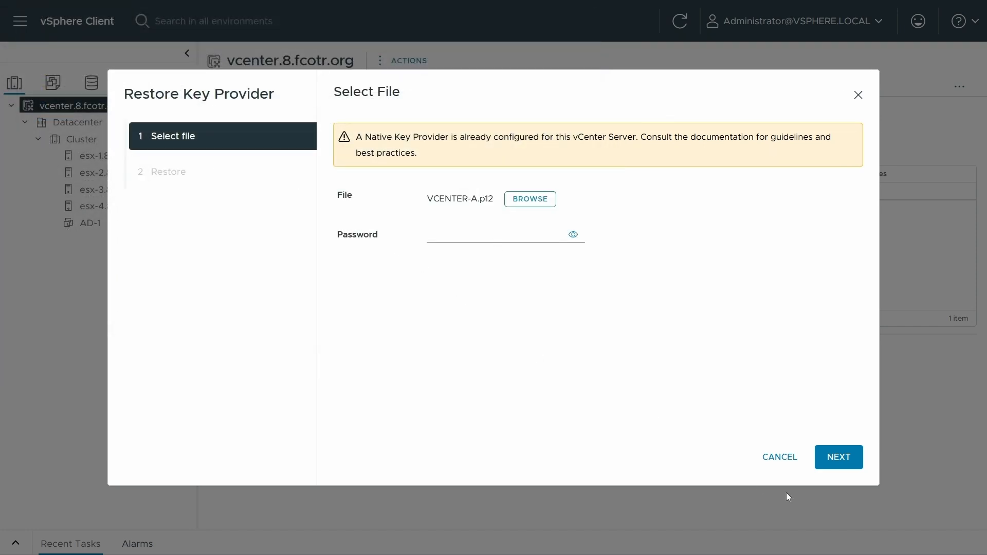
left_click(838, 456)
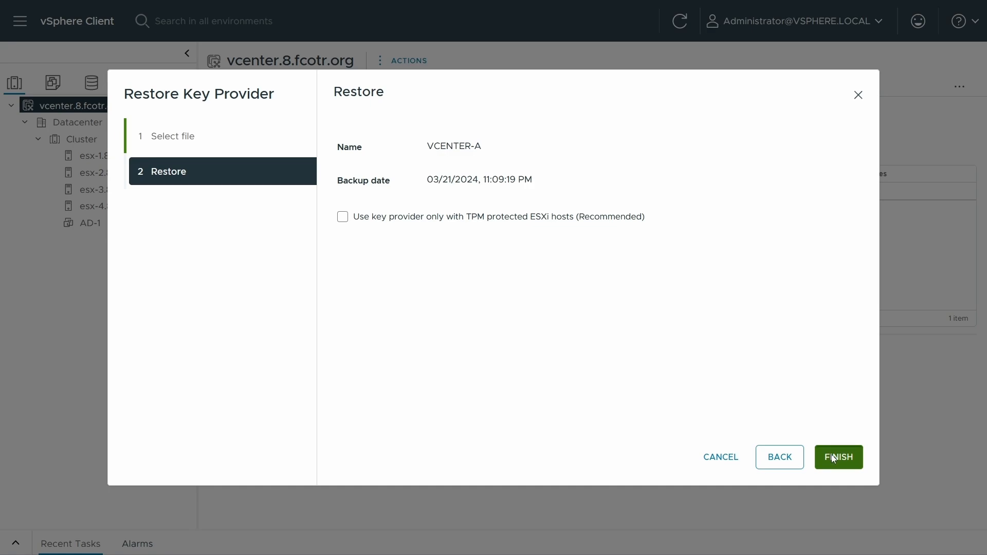
left_click(838, 457)
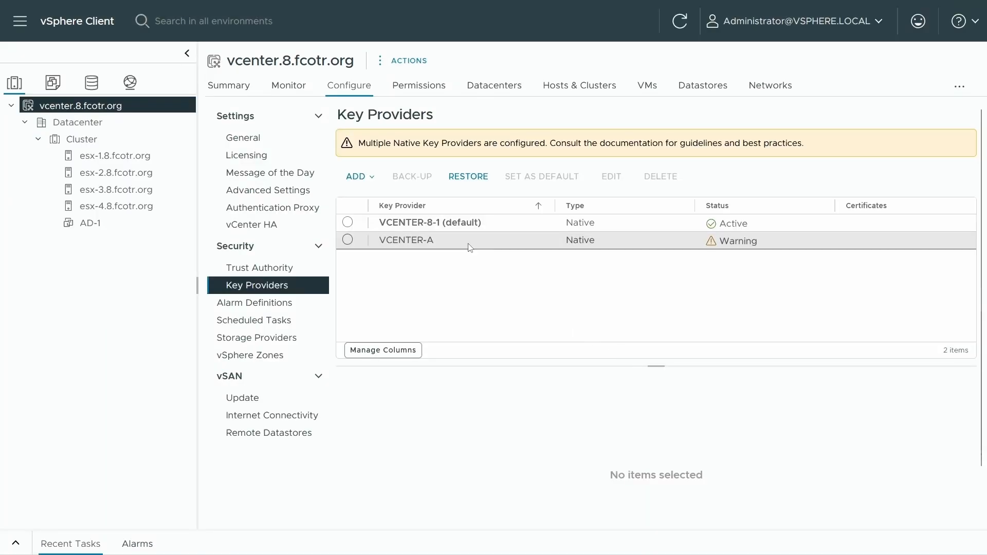
Step: Review the restored VCENTER-A provider showing Active, then return to the Cluster to import again
left_click(405, 240)
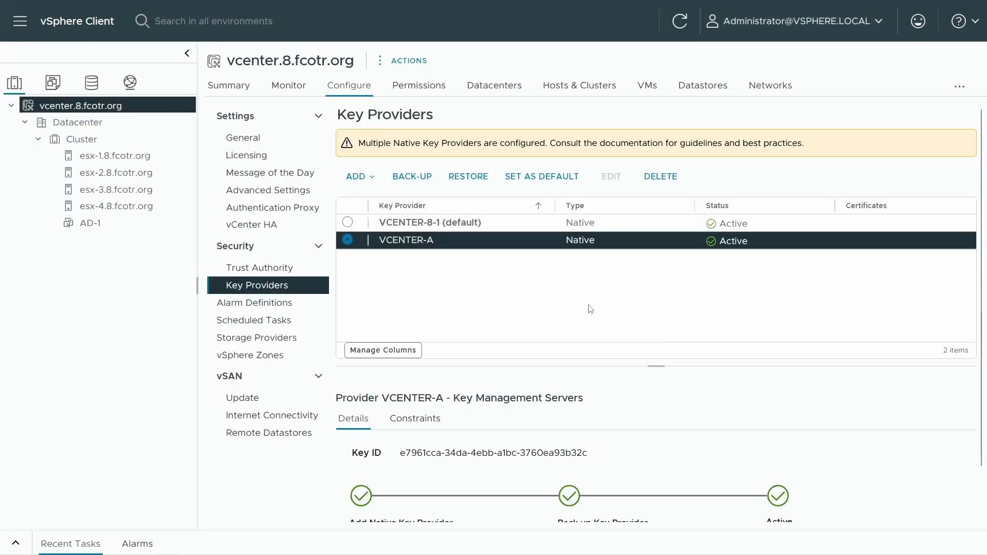
mouse_move(484, 223)
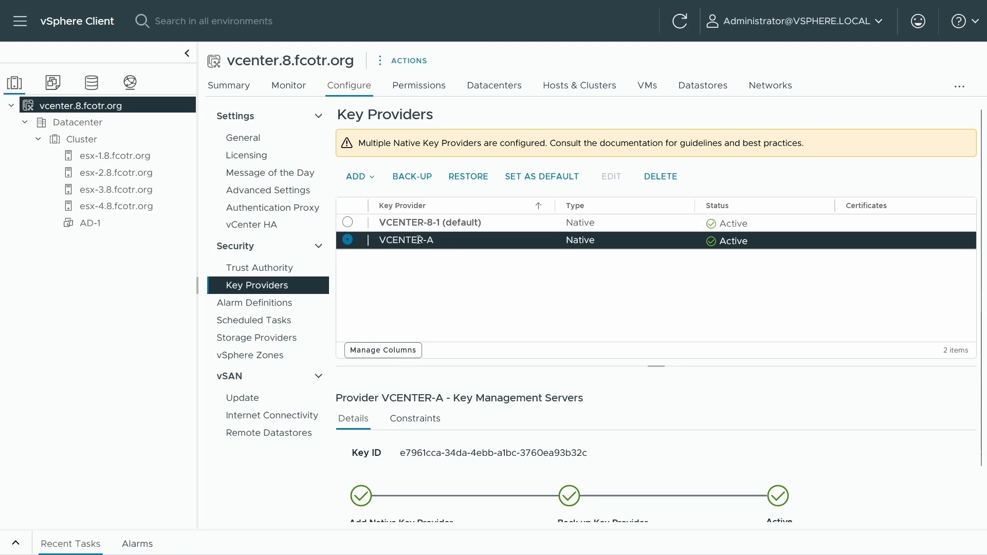
left_click(82, 139)
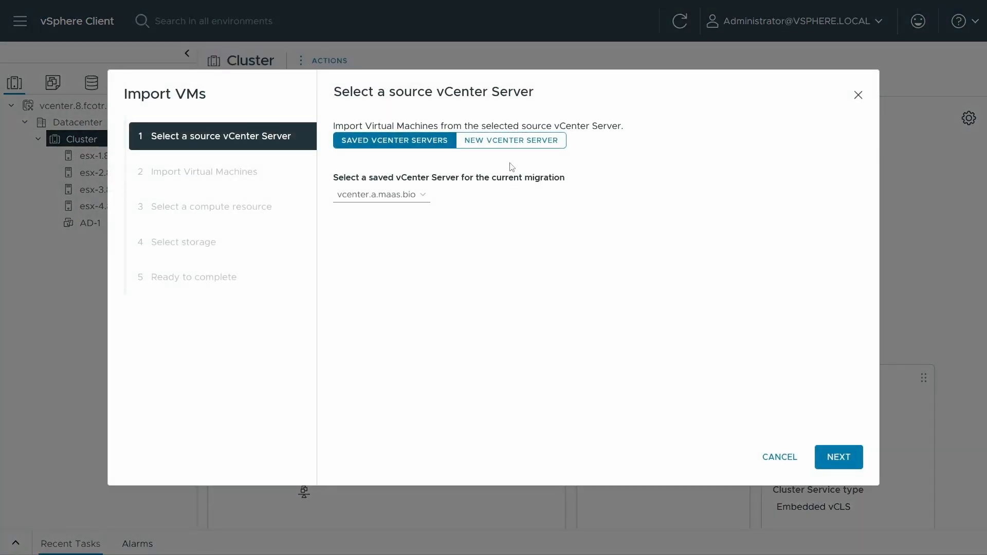
Step: From the saved vcenter.a.maas.bio source, pick TEMPLATE-DEMO-1 and accept the Cluster as compute resource
left_click(839, 456)
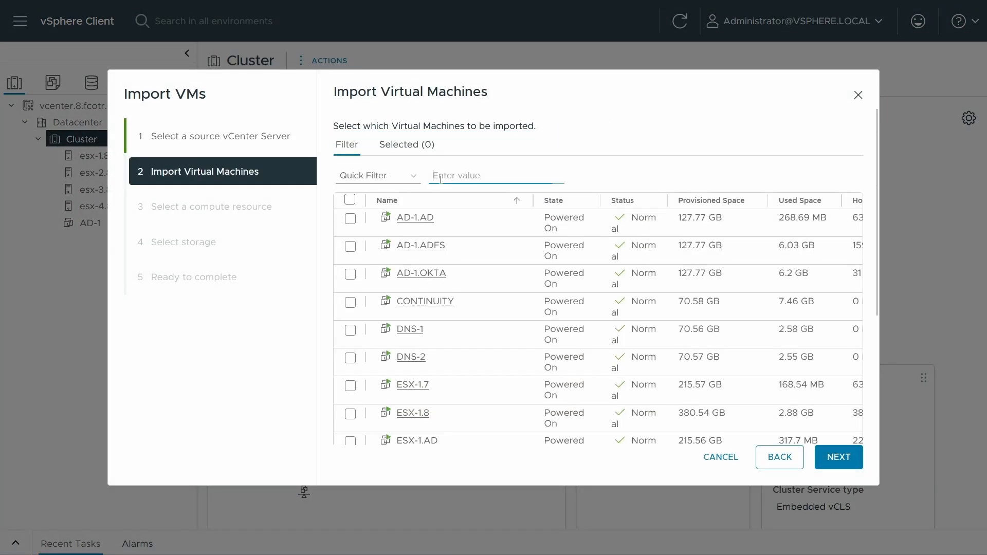
type("DEMO")
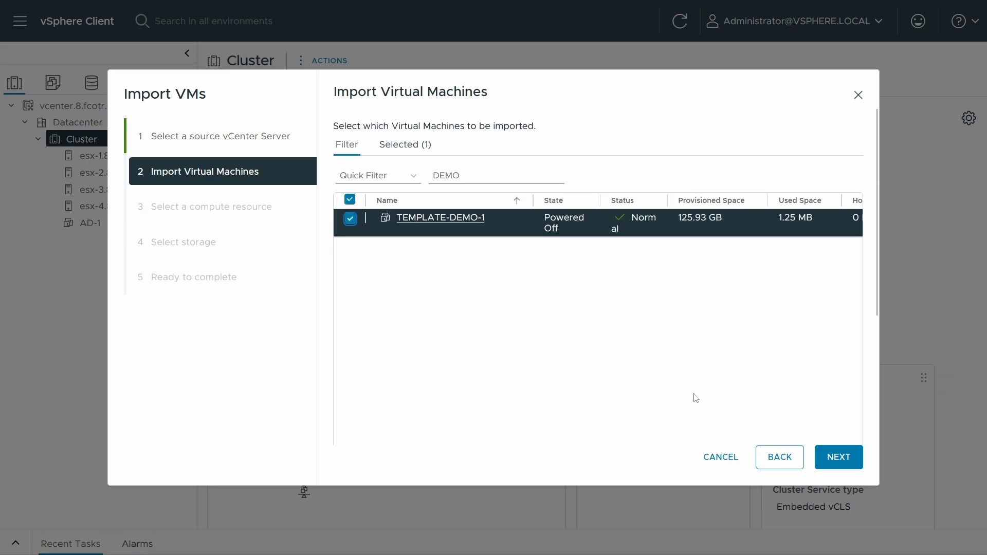
left_click(838, 456)
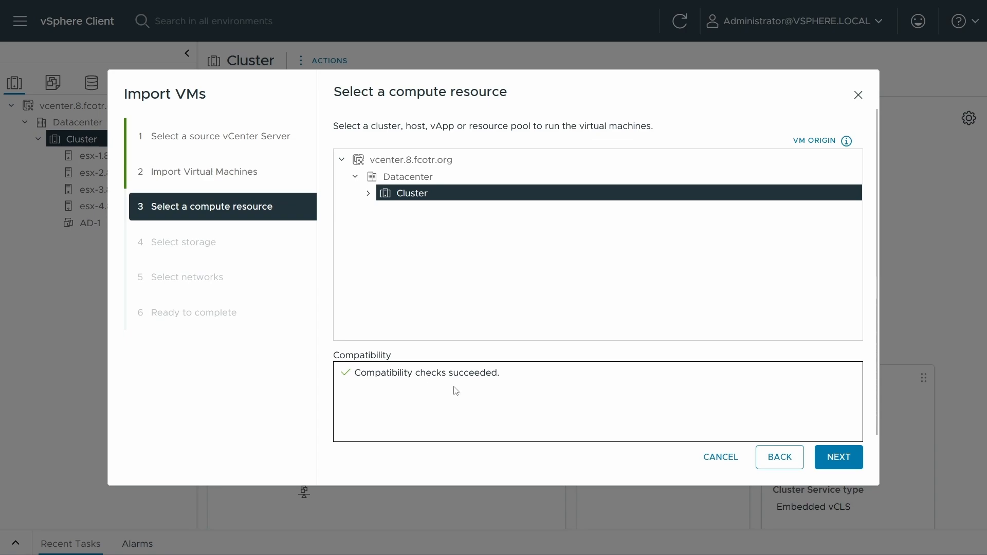
left_click(838, 456)
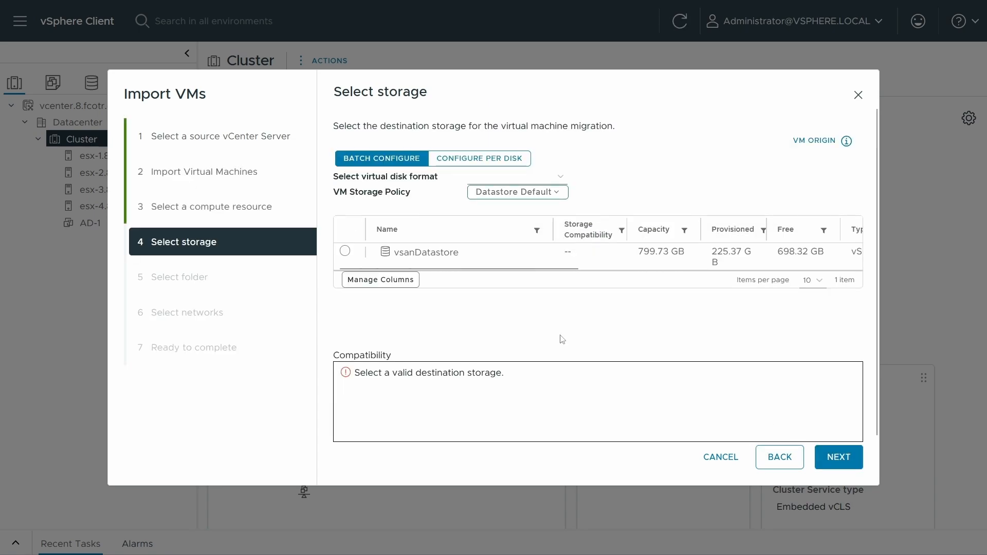
Step: Place it on vsanDatastore in the Datacenter folder, map to A-DVSWITCH-VM Network and finish the import
left_click(346, 250)
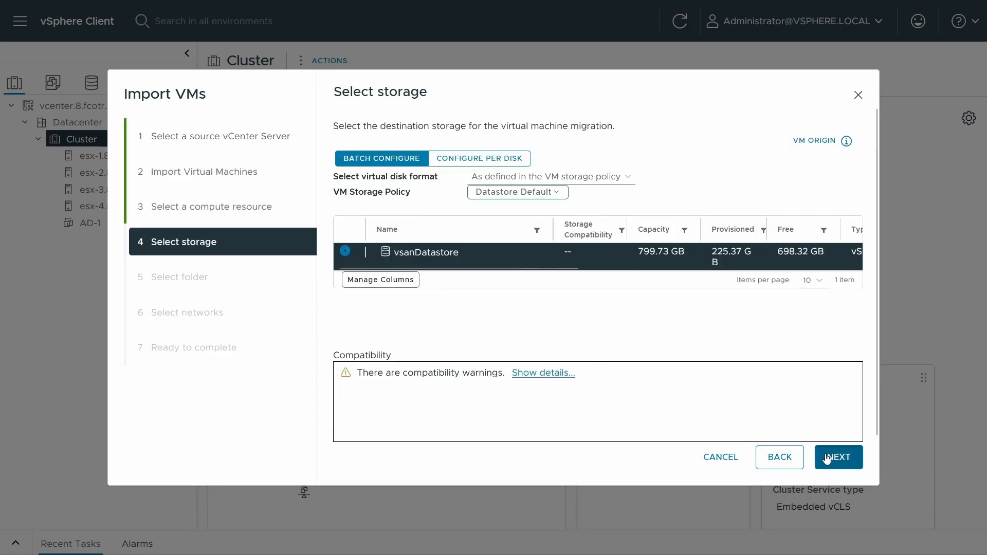
left_click(839, 457)
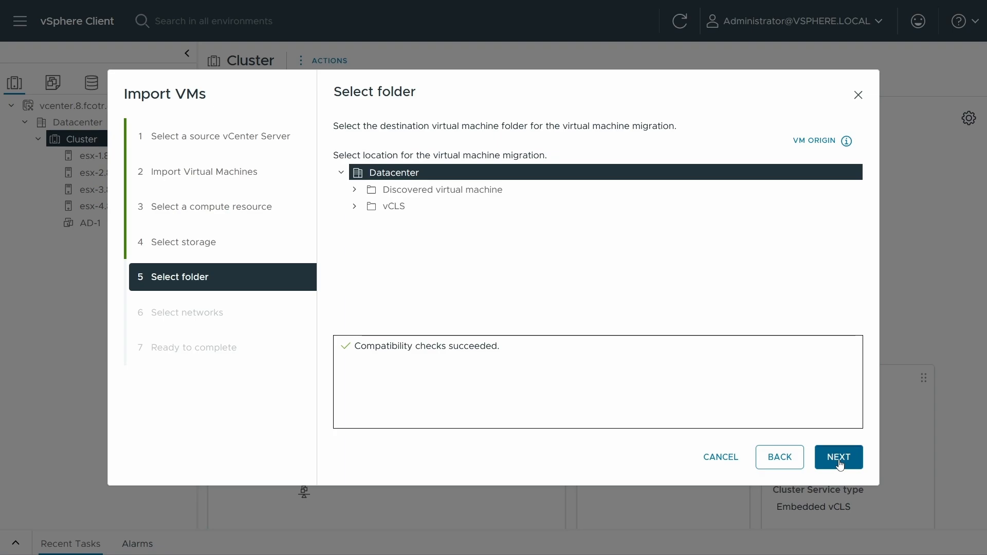
left_click(839, 457)
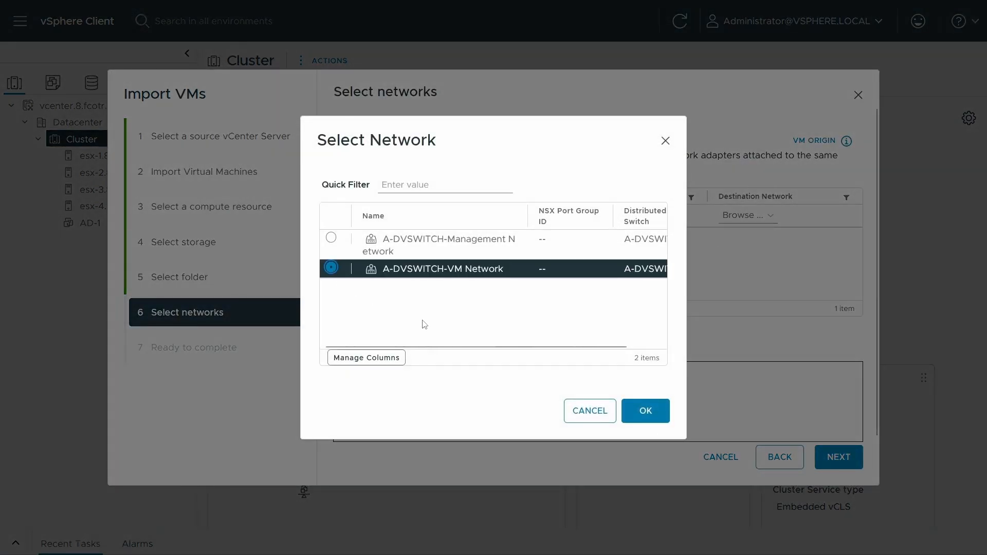
left_click(645, 410)
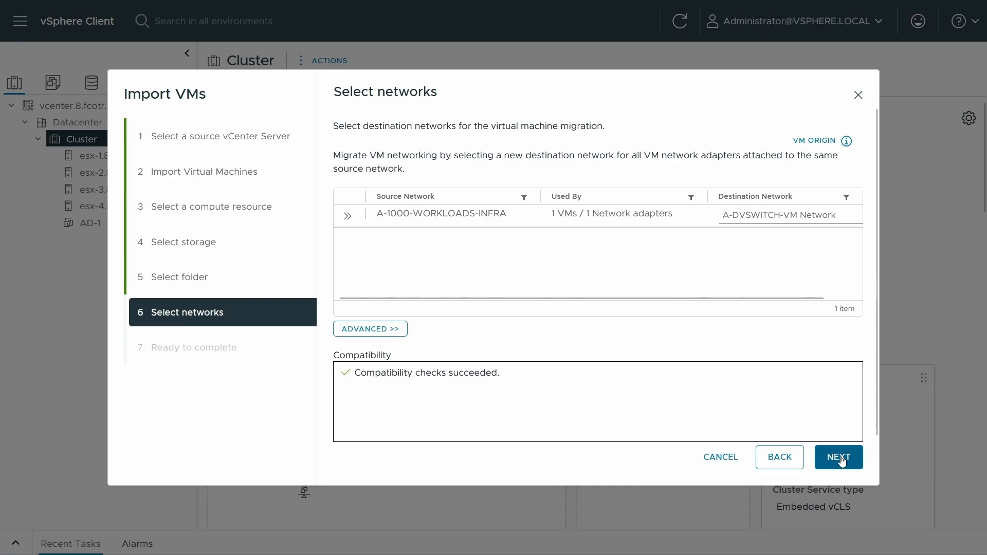
left_click(720, 457)
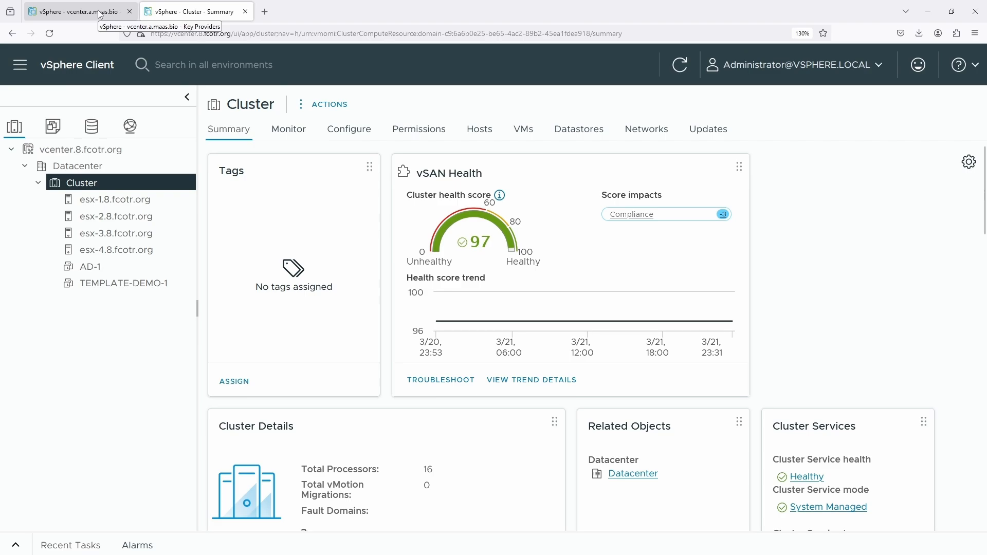
Step: Check the source vCenter's recent tasks, then open the imported TEMPLATE-DEMO-1's summary
left_click(75, 12)
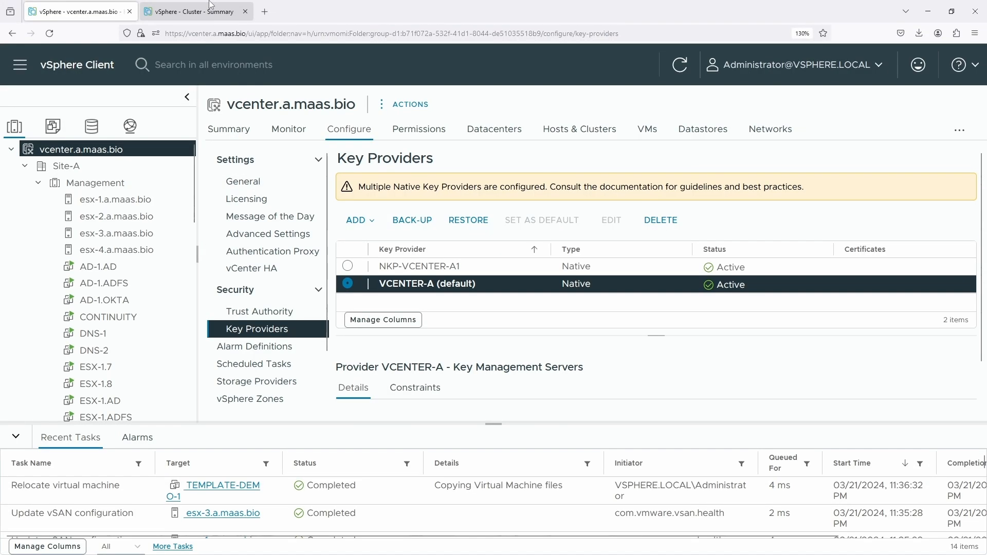
mouse_move(195, 11)
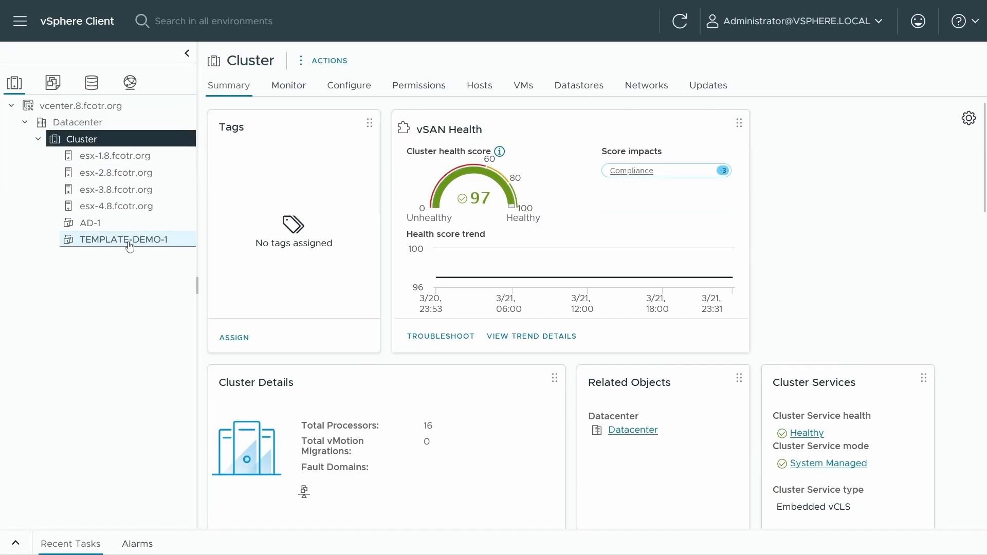
left_click(117, 239)
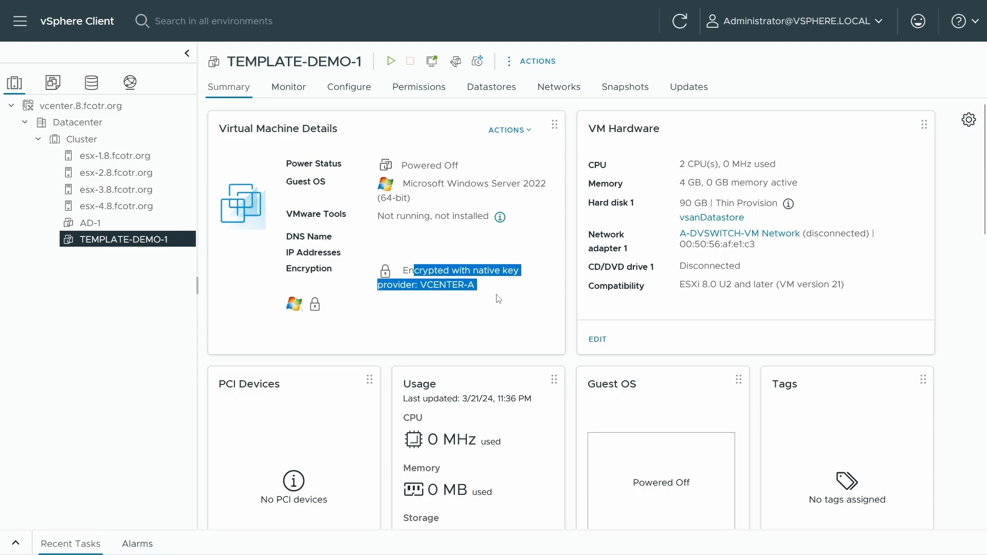
left_click(91, 223)
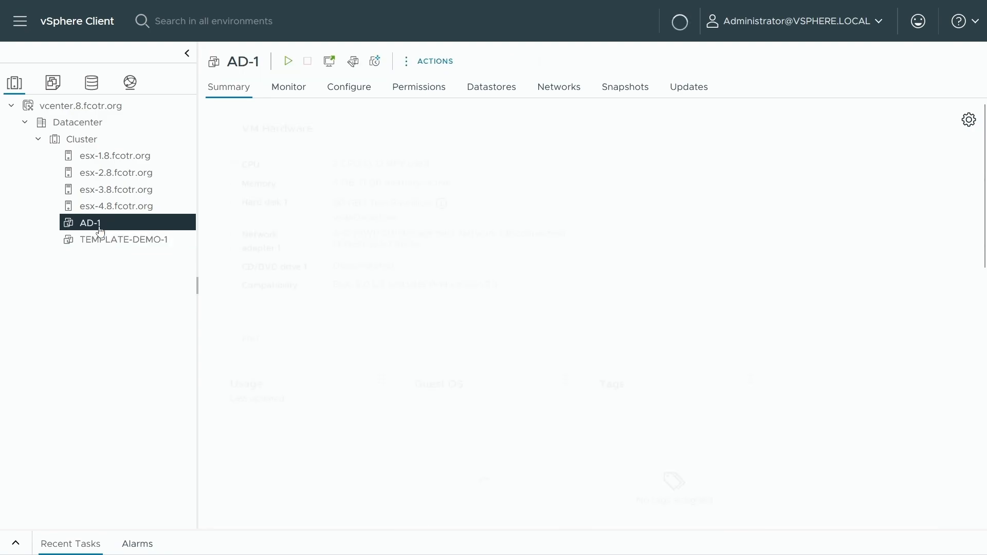
left_click(90, 223)
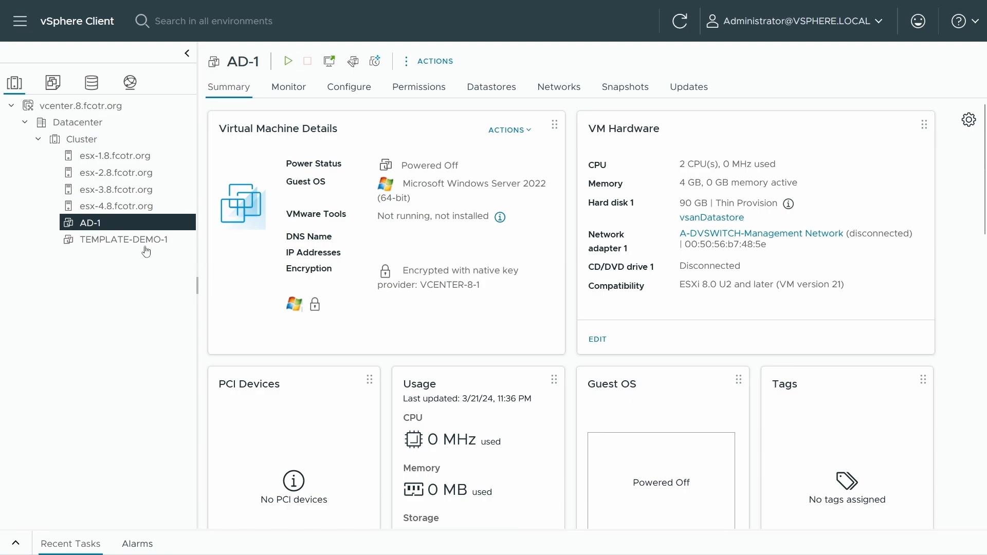
left_click(122, 240)
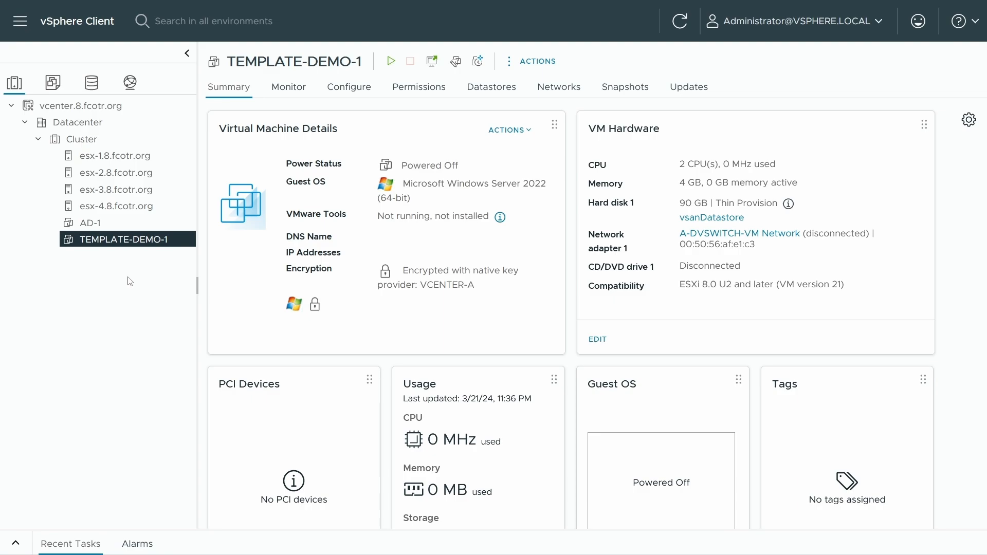
mouse_move(117, 259)
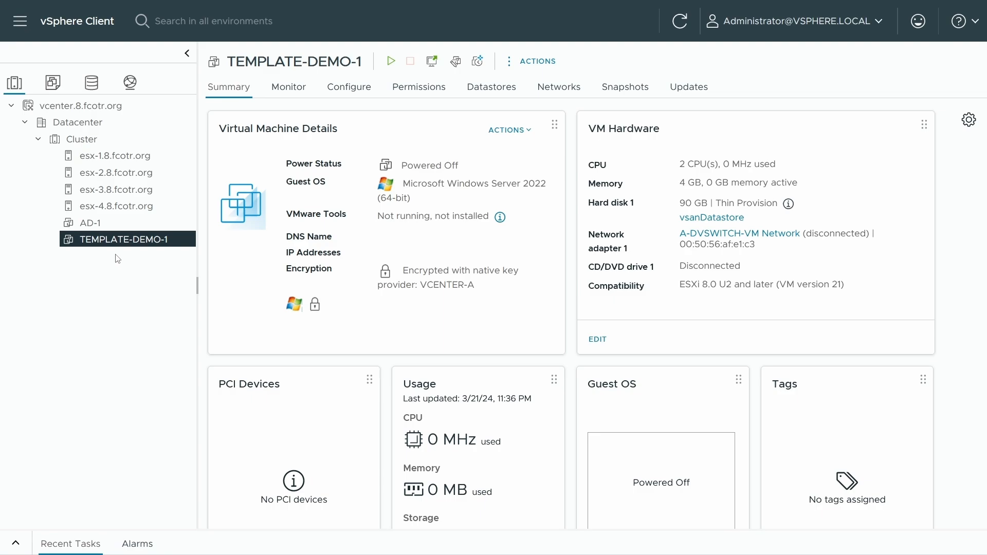
mouse_move(349, 87)
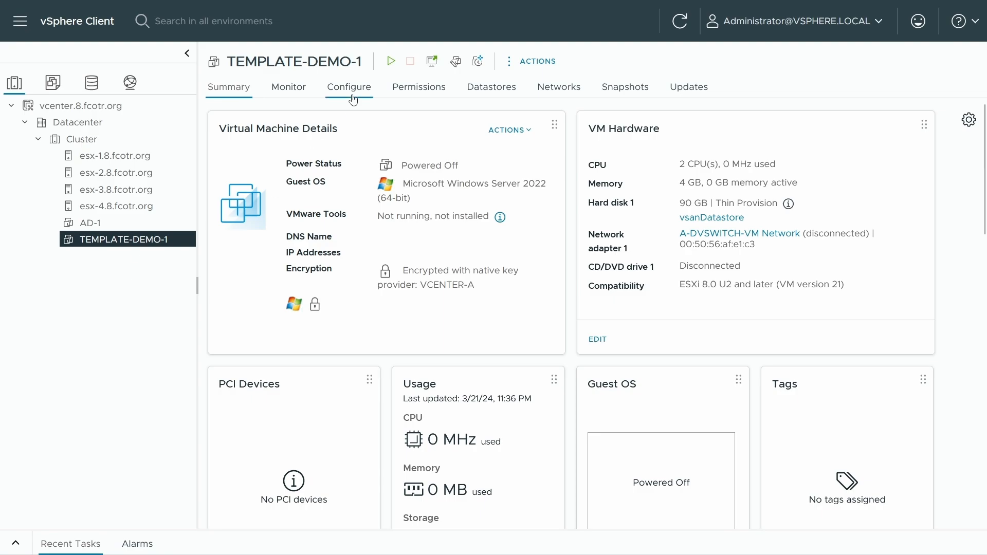
left_click(82, 105)
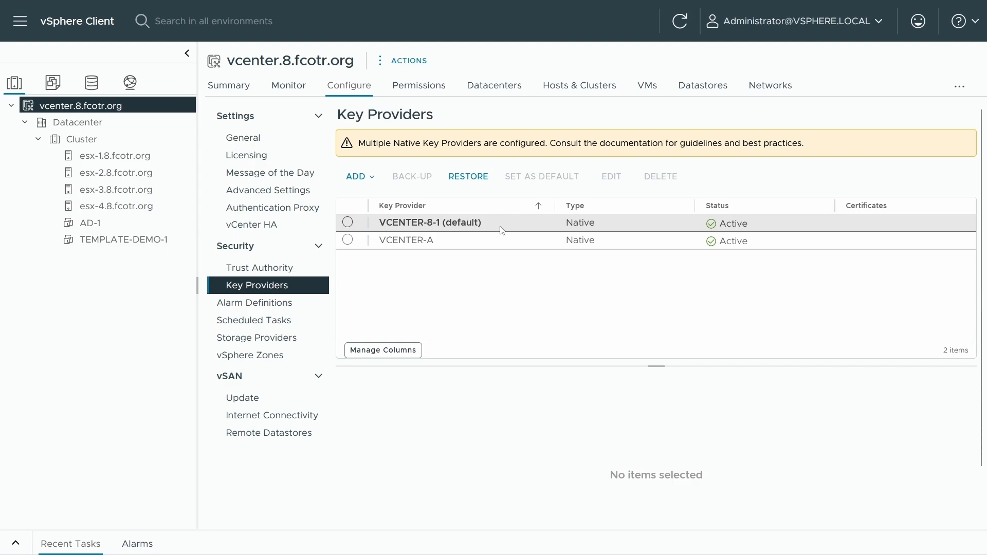
mouse_move(489, 225)
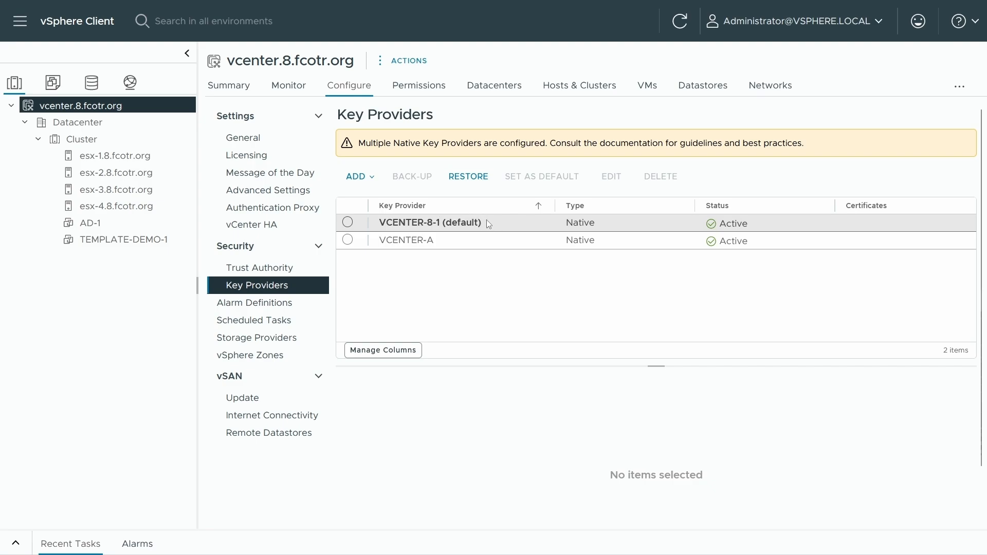
mouse_move(490, 223)
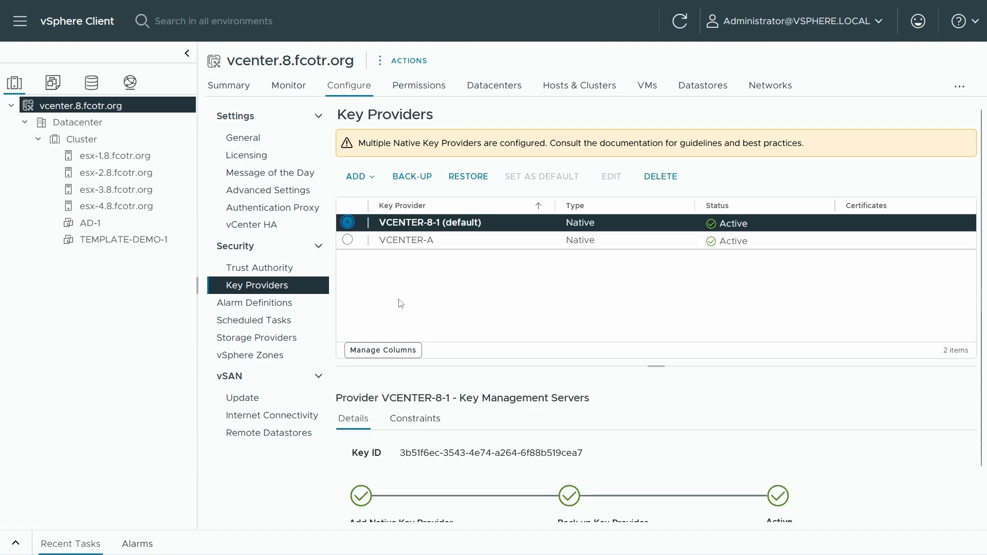
mouse_move(406, 262)
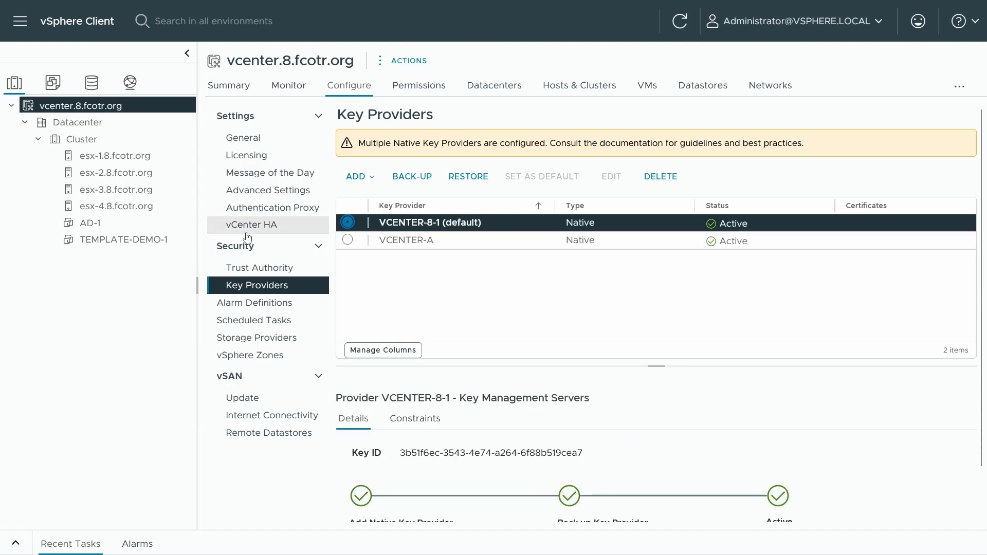
left_click(125, 240)
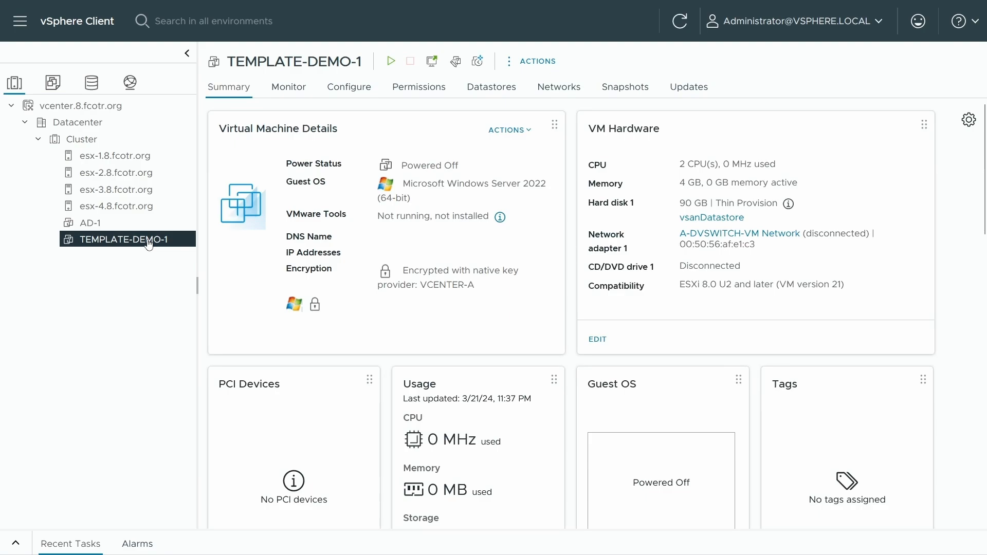
Step: Edit TEMPLATE-DEMO-1's VM storage policies to re-encrypt it with native key provider VCENTER-8-1
right_click(123, 240)
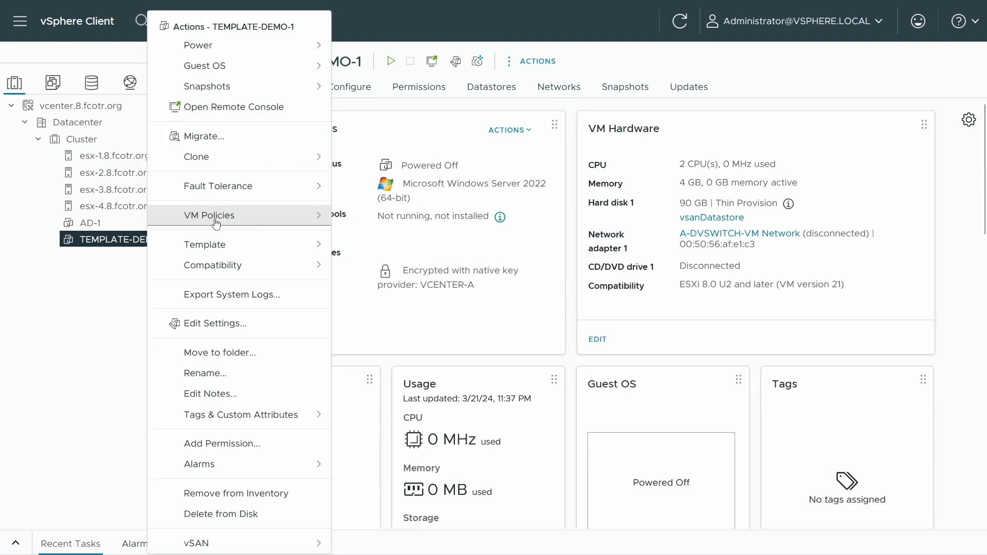
left_click(209, 215)
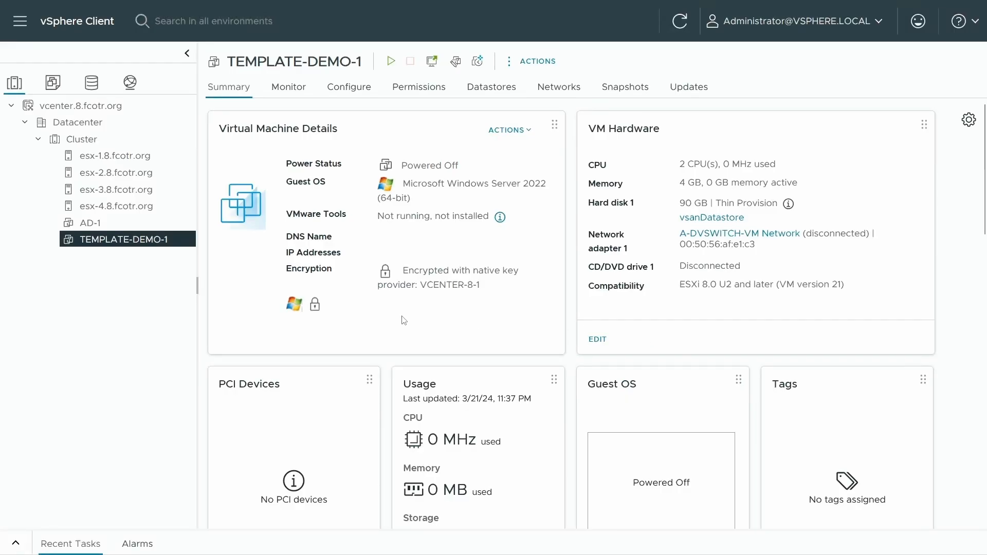
mouse_move(397, 323)
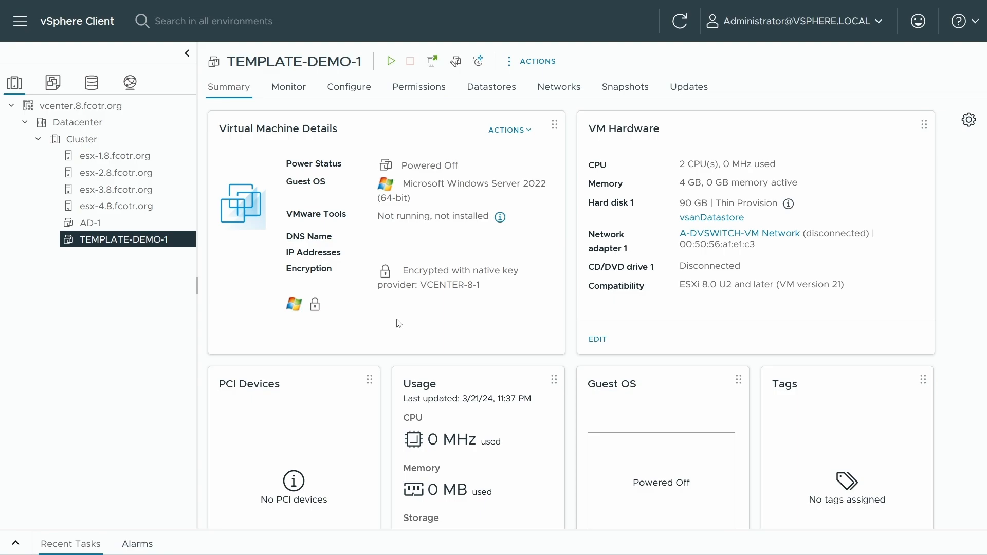
mouse_move(484, 287)
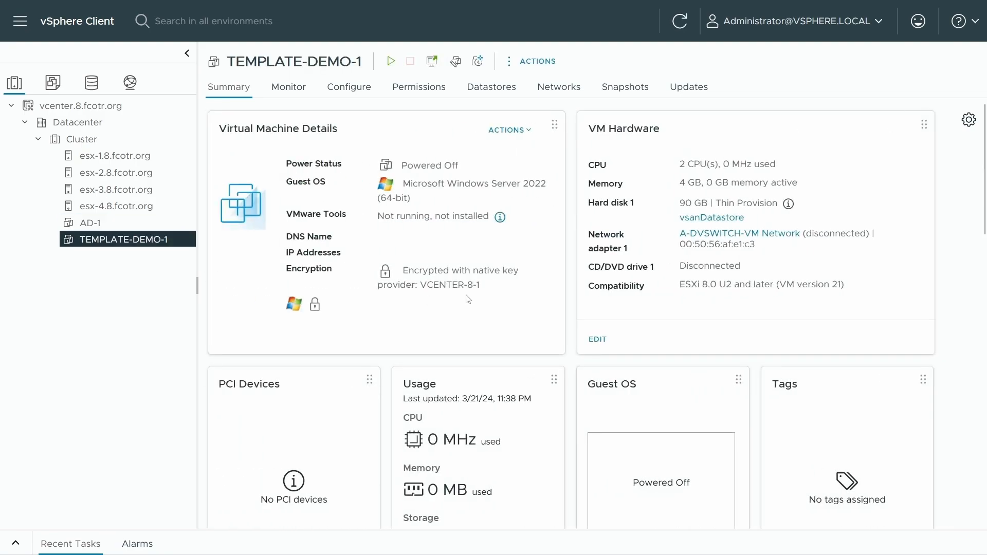
left_click_drag(402, 270, 480, 285)
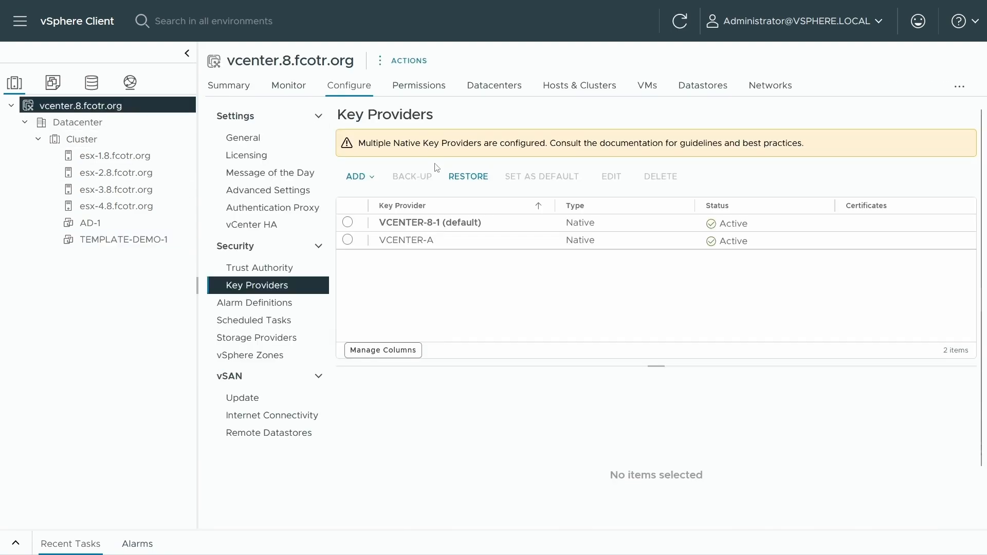
Step: Delete the VCENTER-A key provider leaving only VCENTER-8-1, then return to TEMPLATE-DEMO-1
left_click(407, 240)
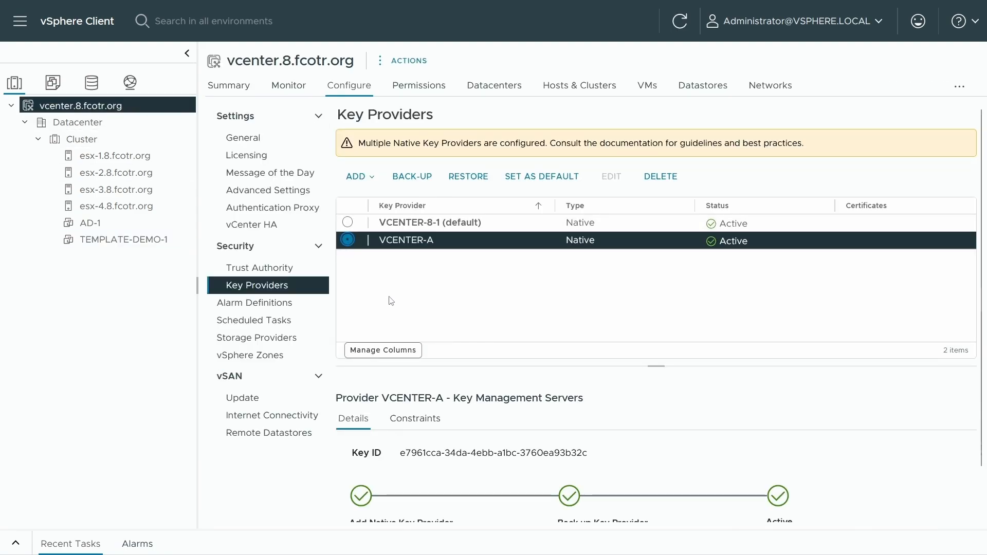
mouse_move(654, 181)
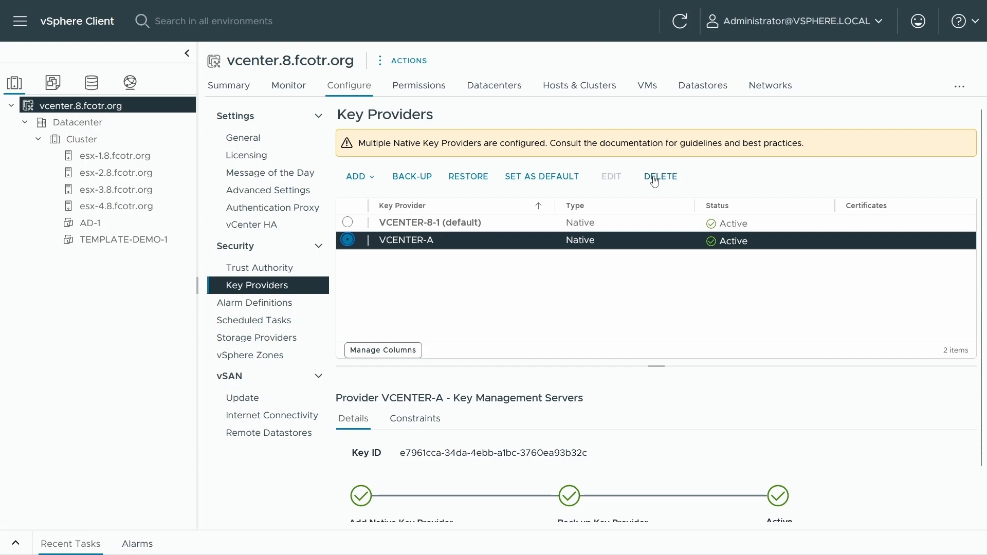
left_click(660, 176)
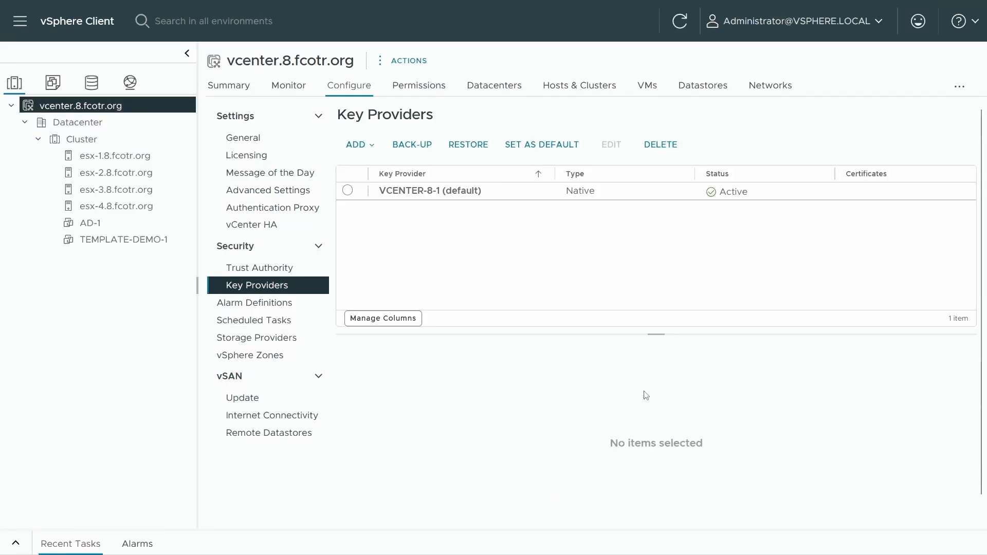
left_click(126, 240)
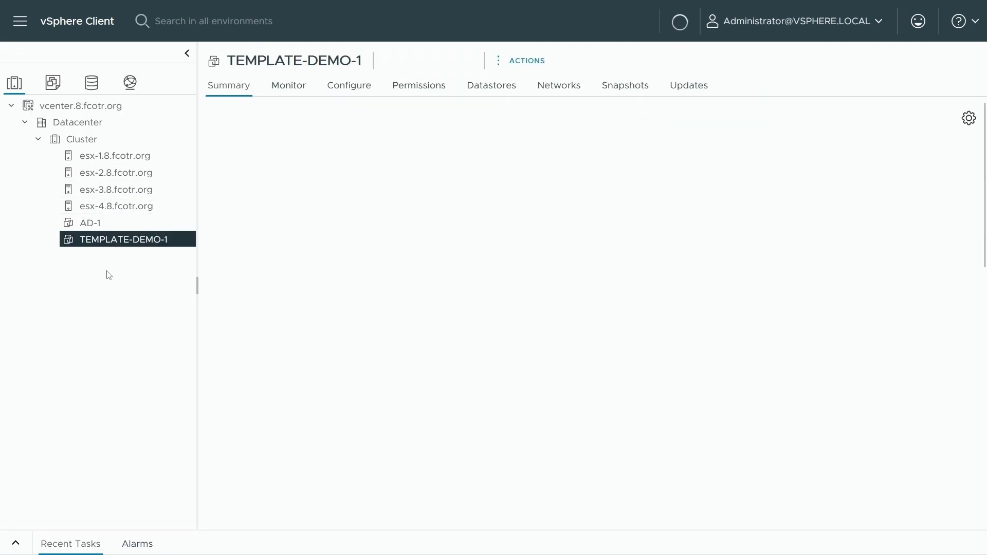